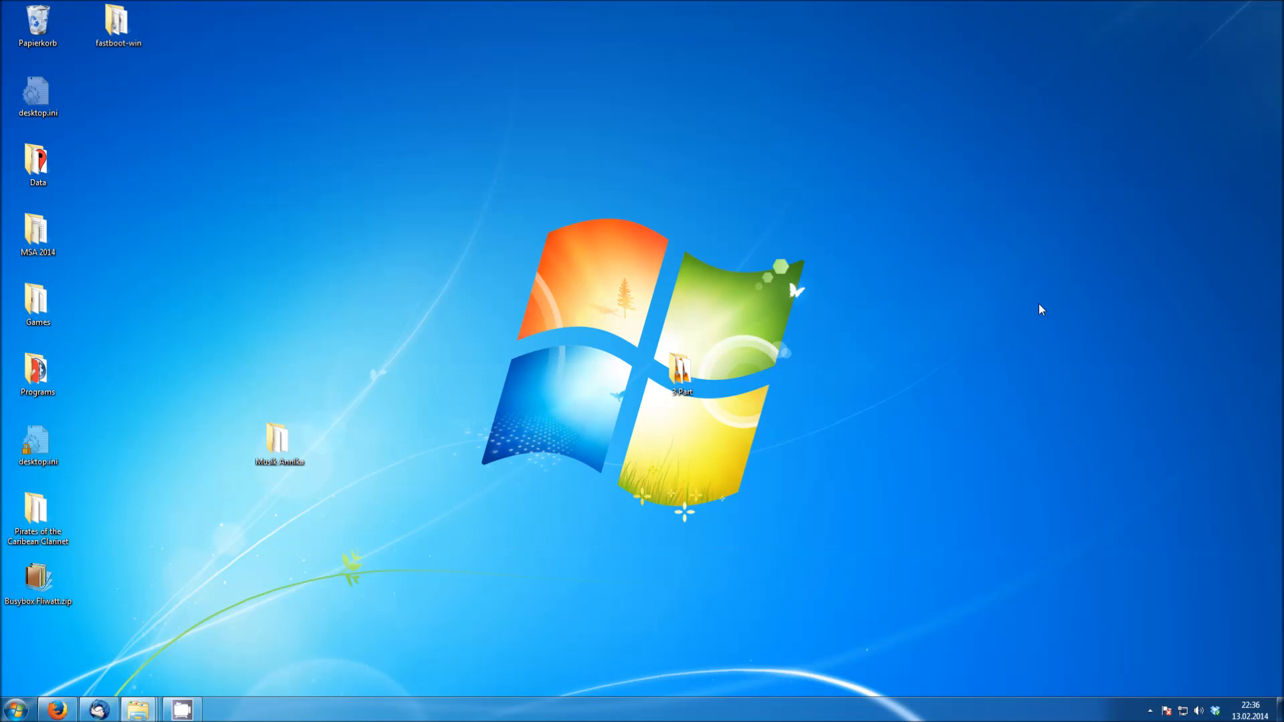
pyautogui.moveTo(455, 369)
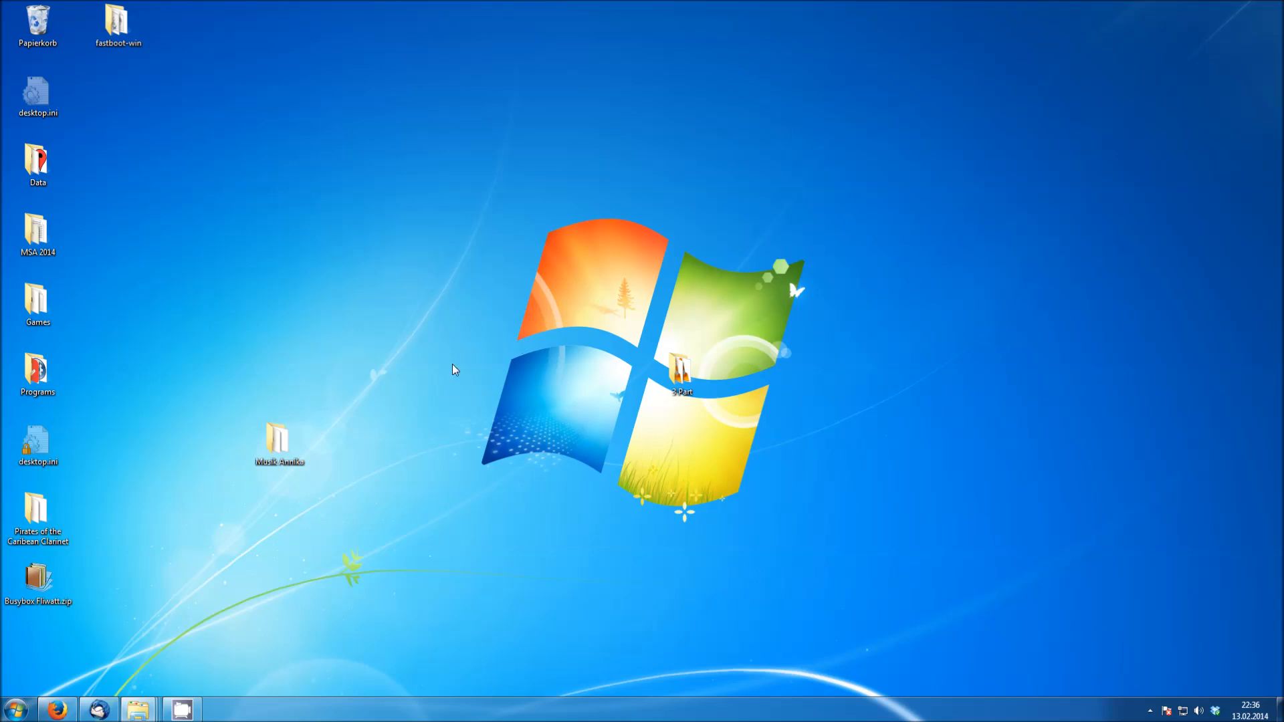
pyautogui.moveTo(219, 551)
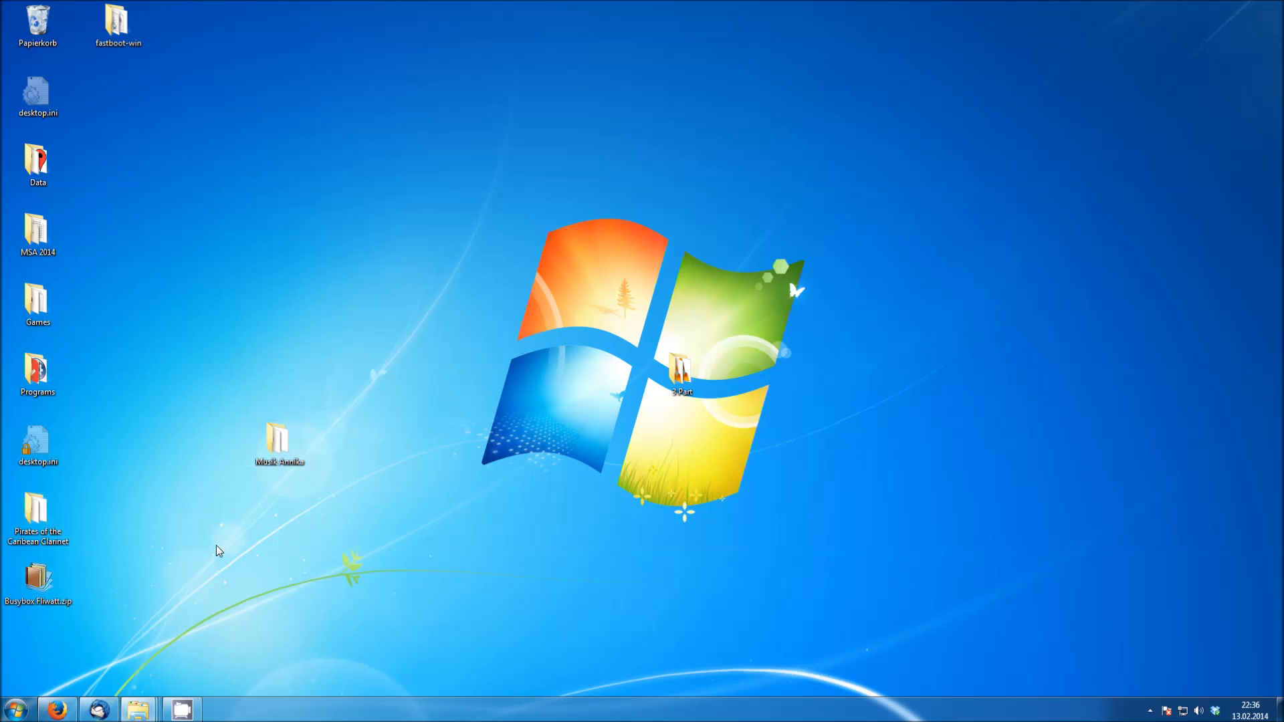
pyautogui.click(38, 577)
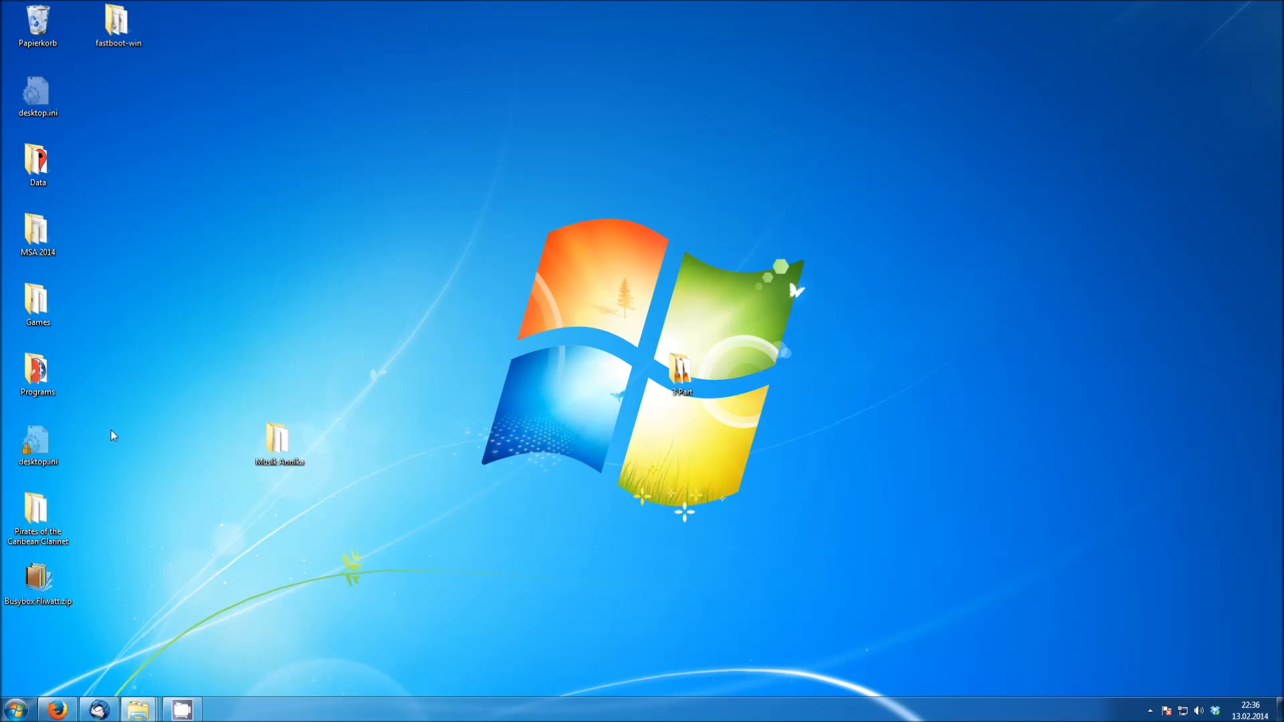
pyautogui.click(37, 577)
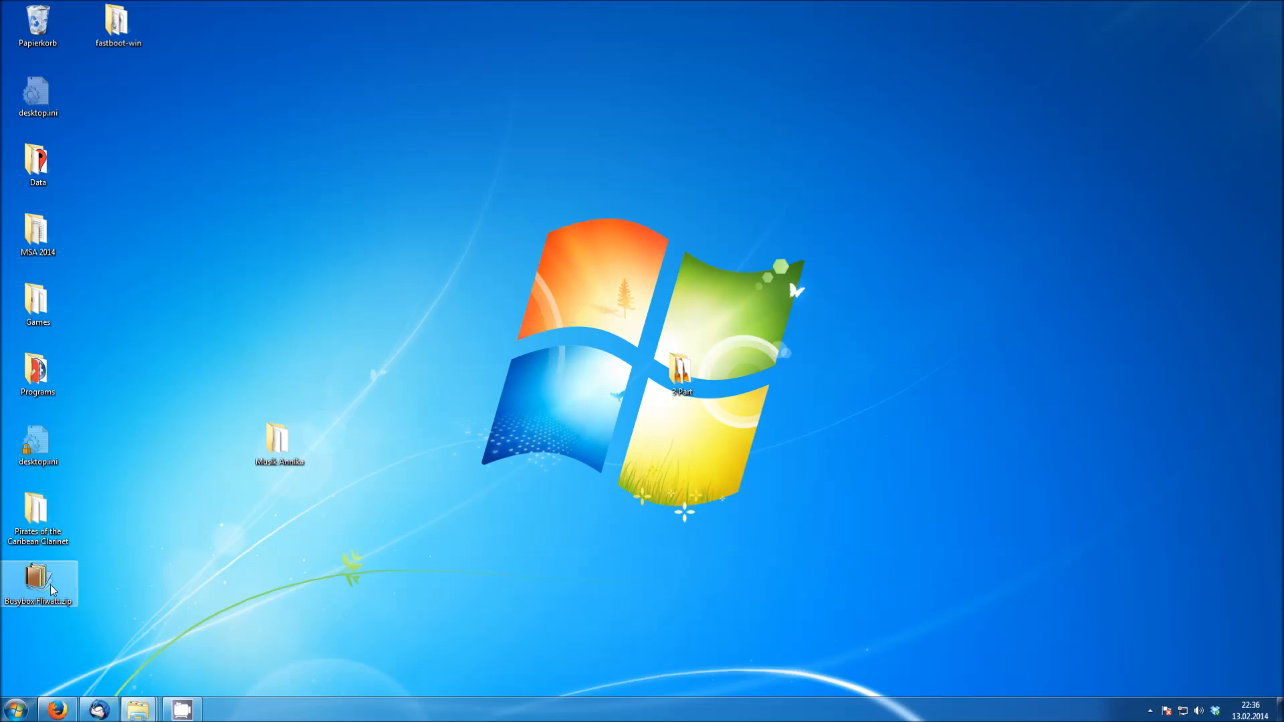
pyautogui.click(179, 393)
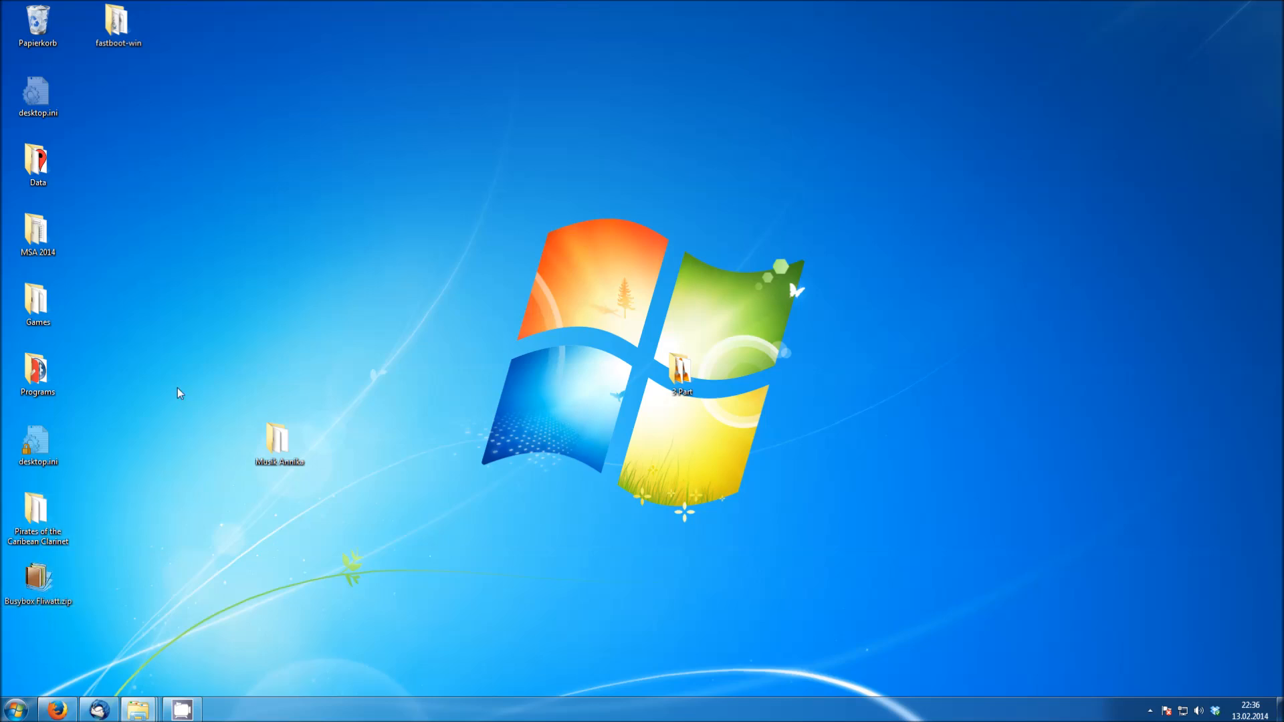
pyautogui.moveTo(170, 390)
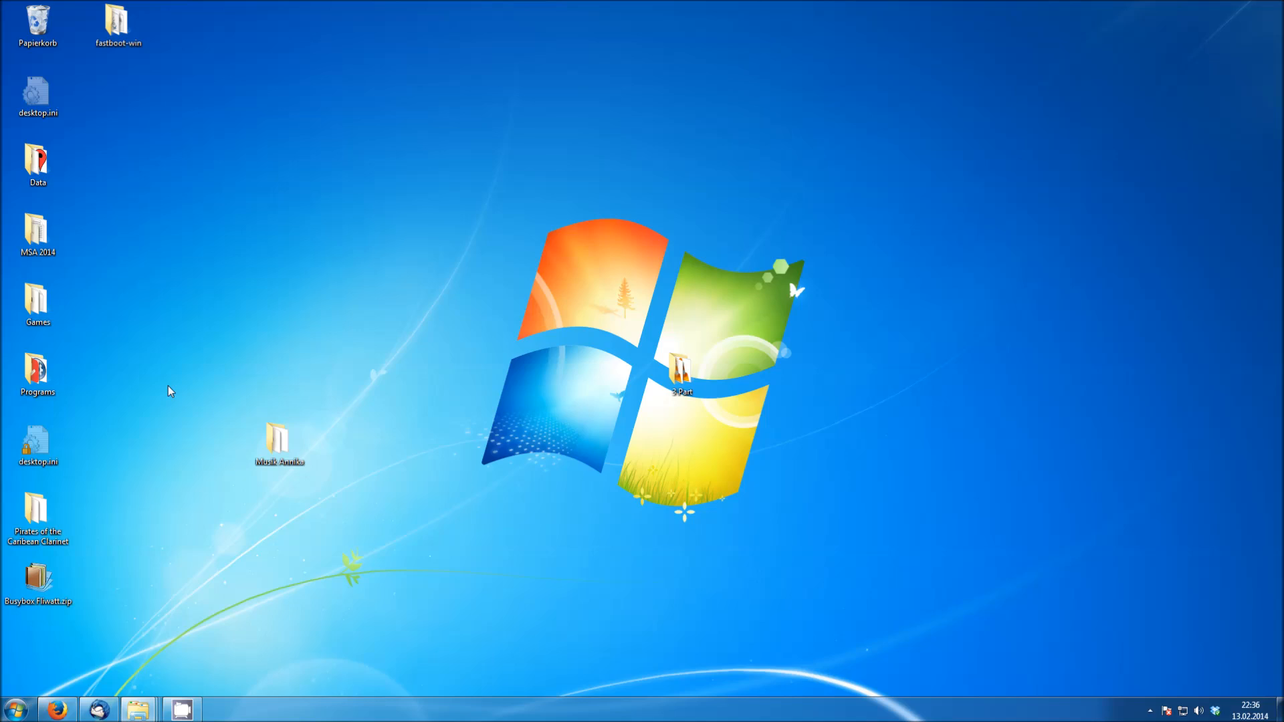
pyautogui.click(37, 583)
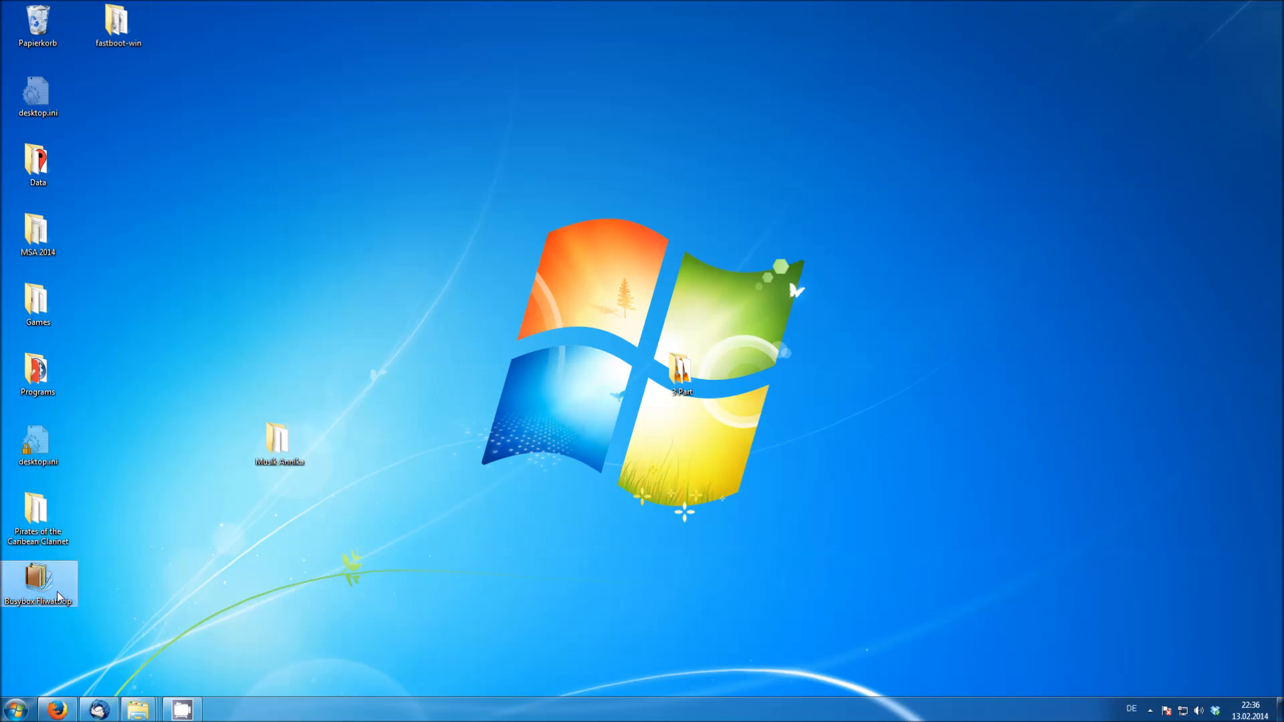